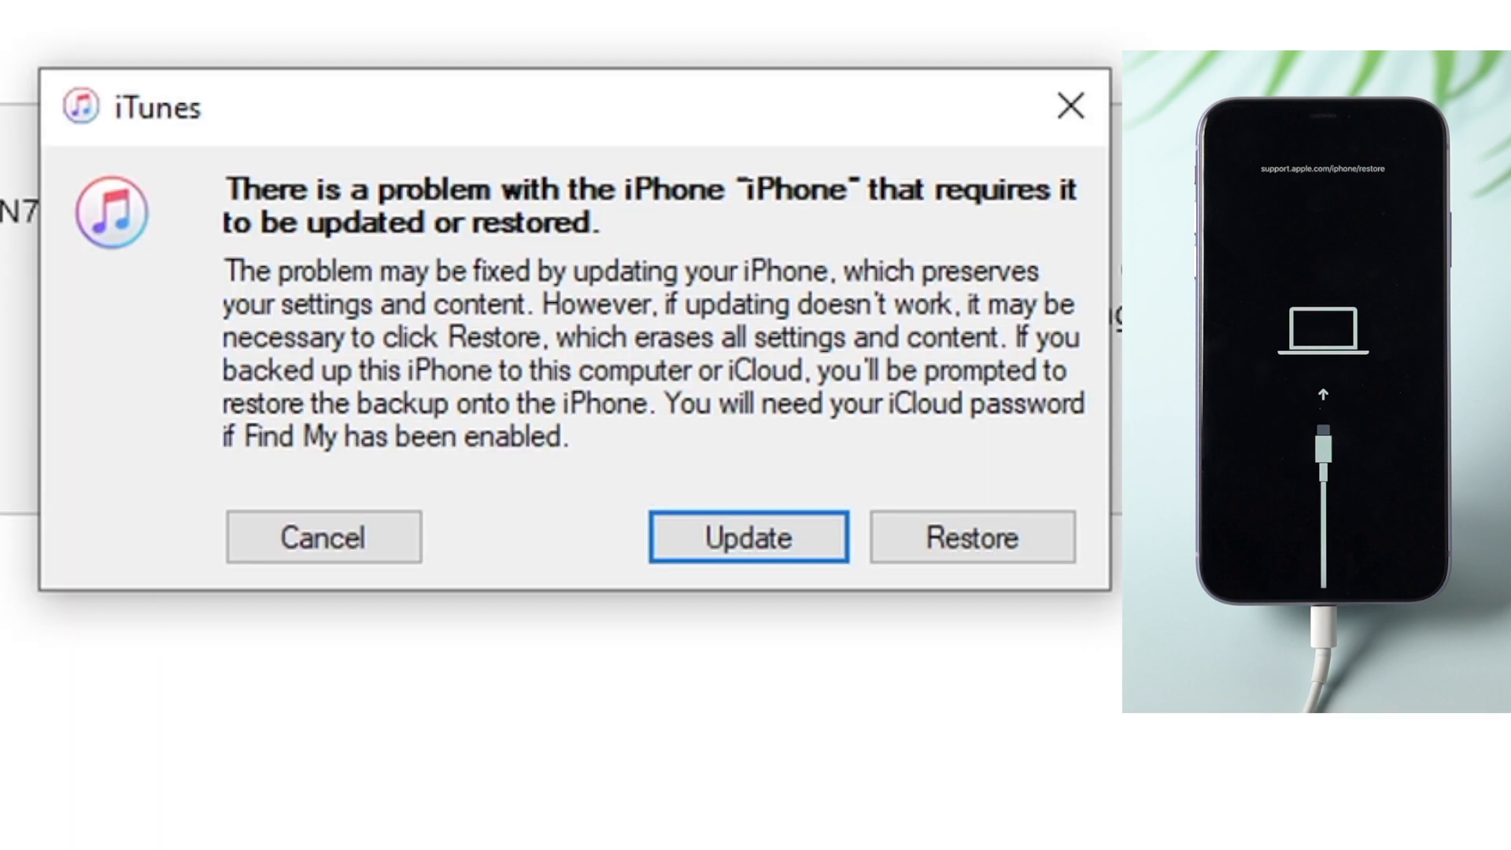
{"action": "mouse_move", "coordinate": [830, 621]}
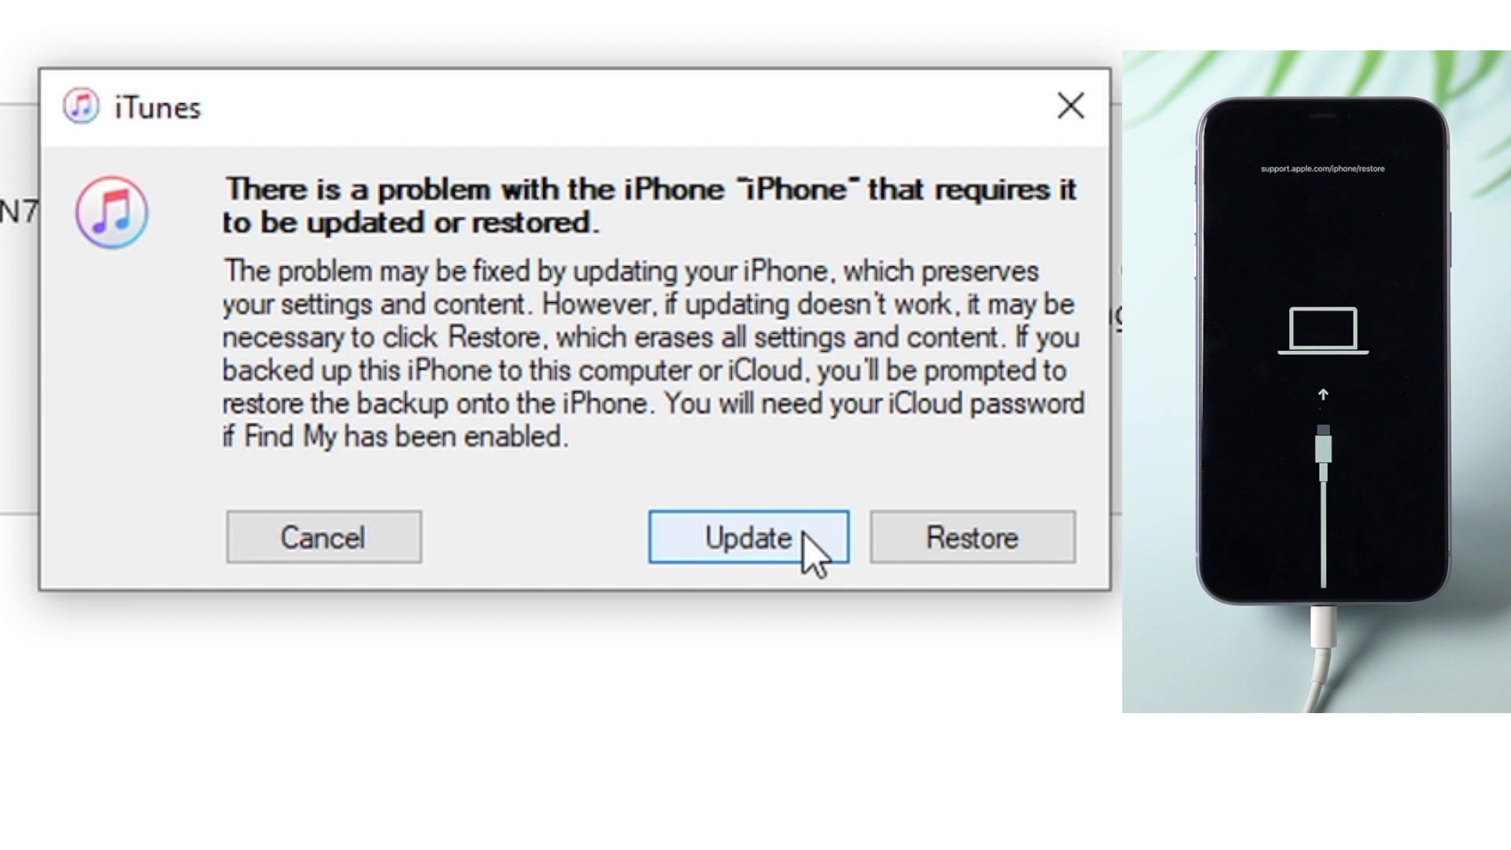
- Choose Update over Restore, confirm the iOS 14.0 update and continue past the release notes
{"action": "left_click", "coordinate": [746, 536]}
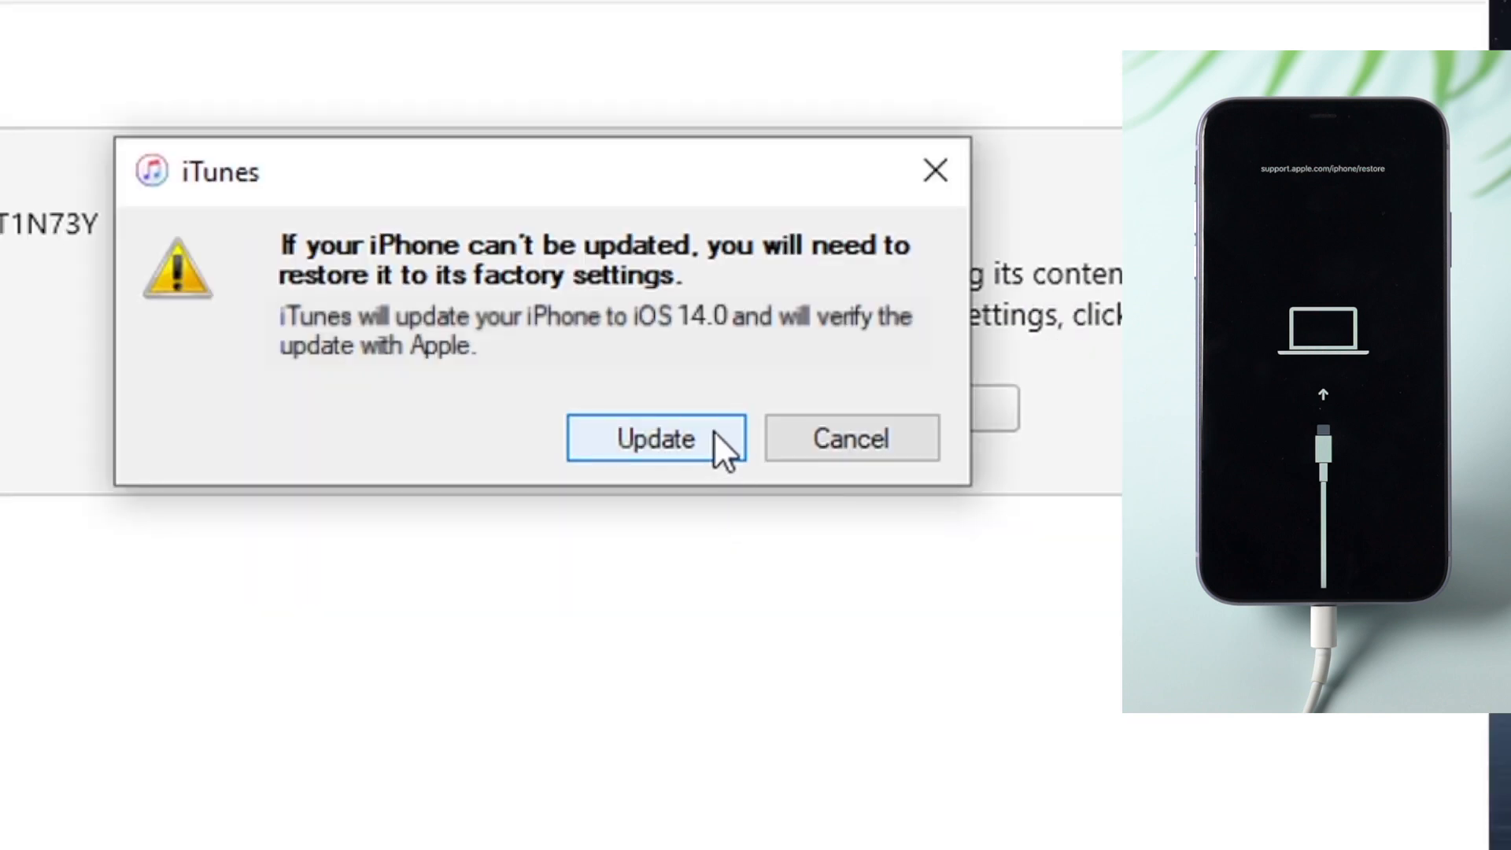
{"action": "left_click", "coordinate": [655, 439]}
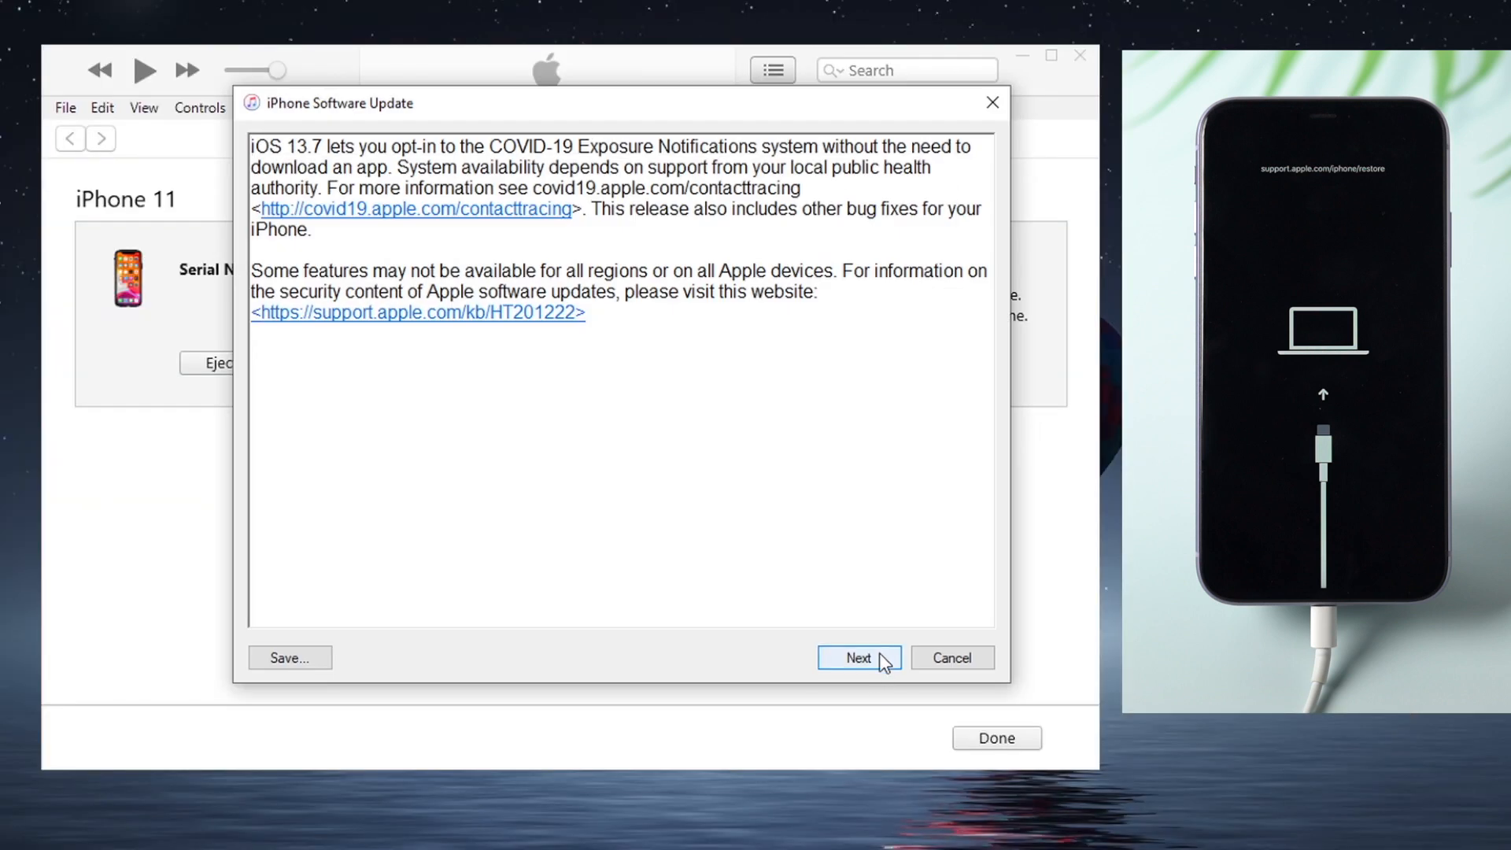
{"action": "left_click", "coordinate": [858, 658]}
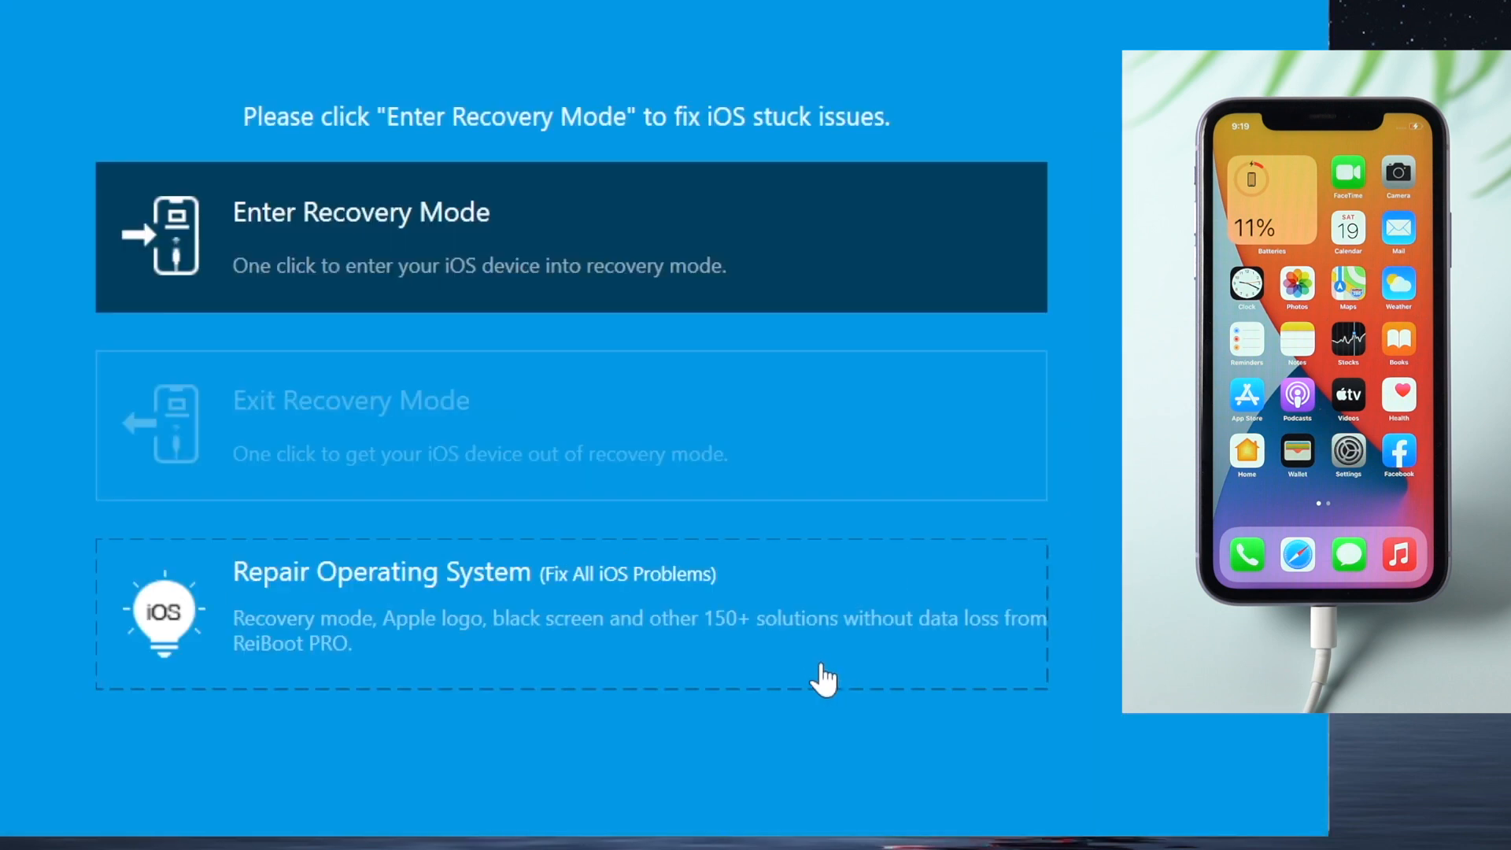
- Start Repair Operating System with Fix Now to fetch the iPhone 11 iOS 14.0 firmware
{"action": "left_click", "coordinate": [381, 570]}
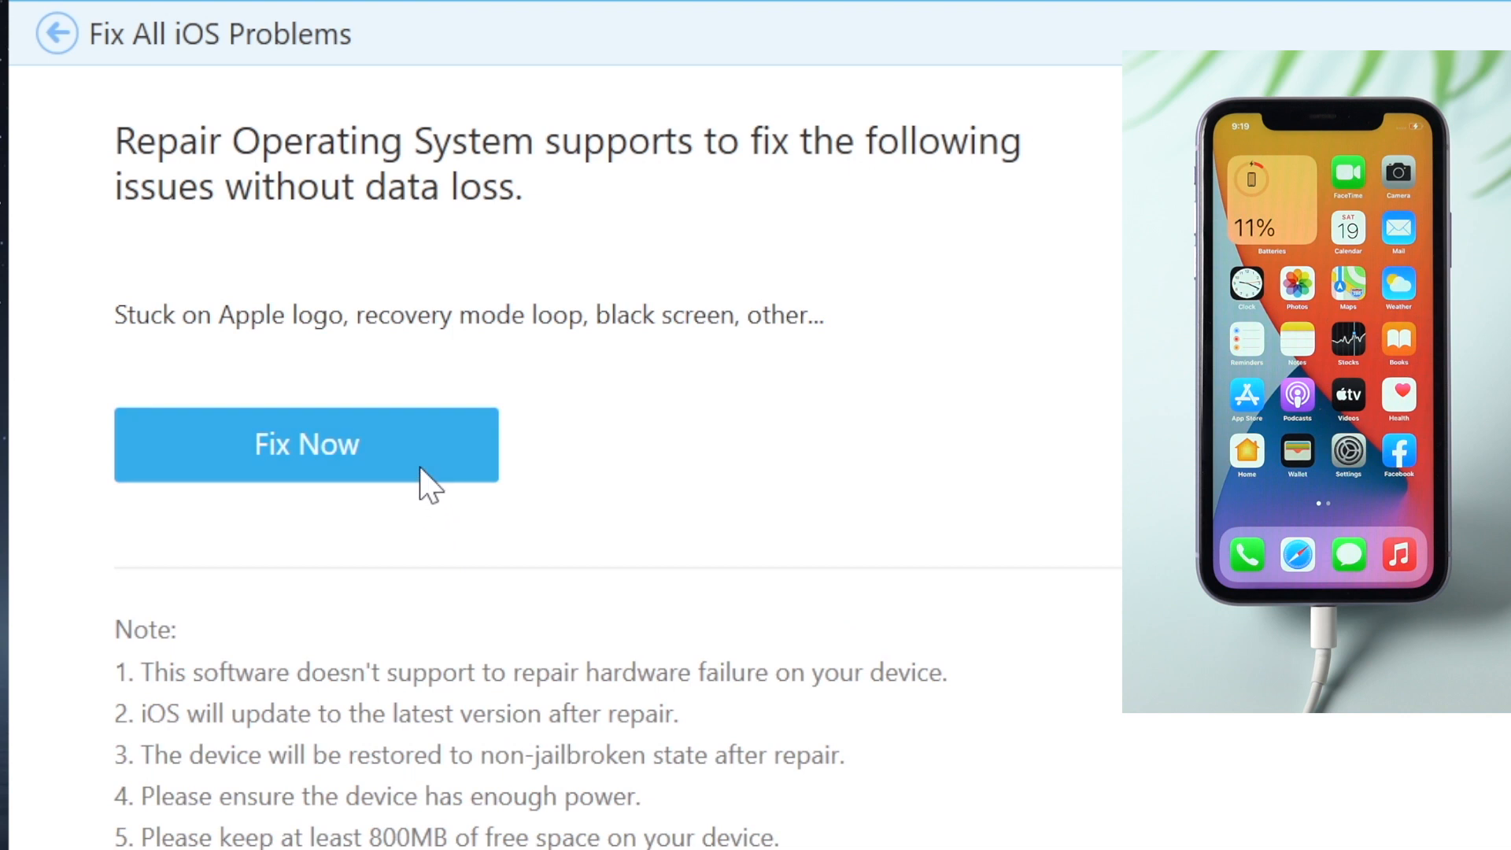
{"action": "left_click", "coordinate": [305, 444]}
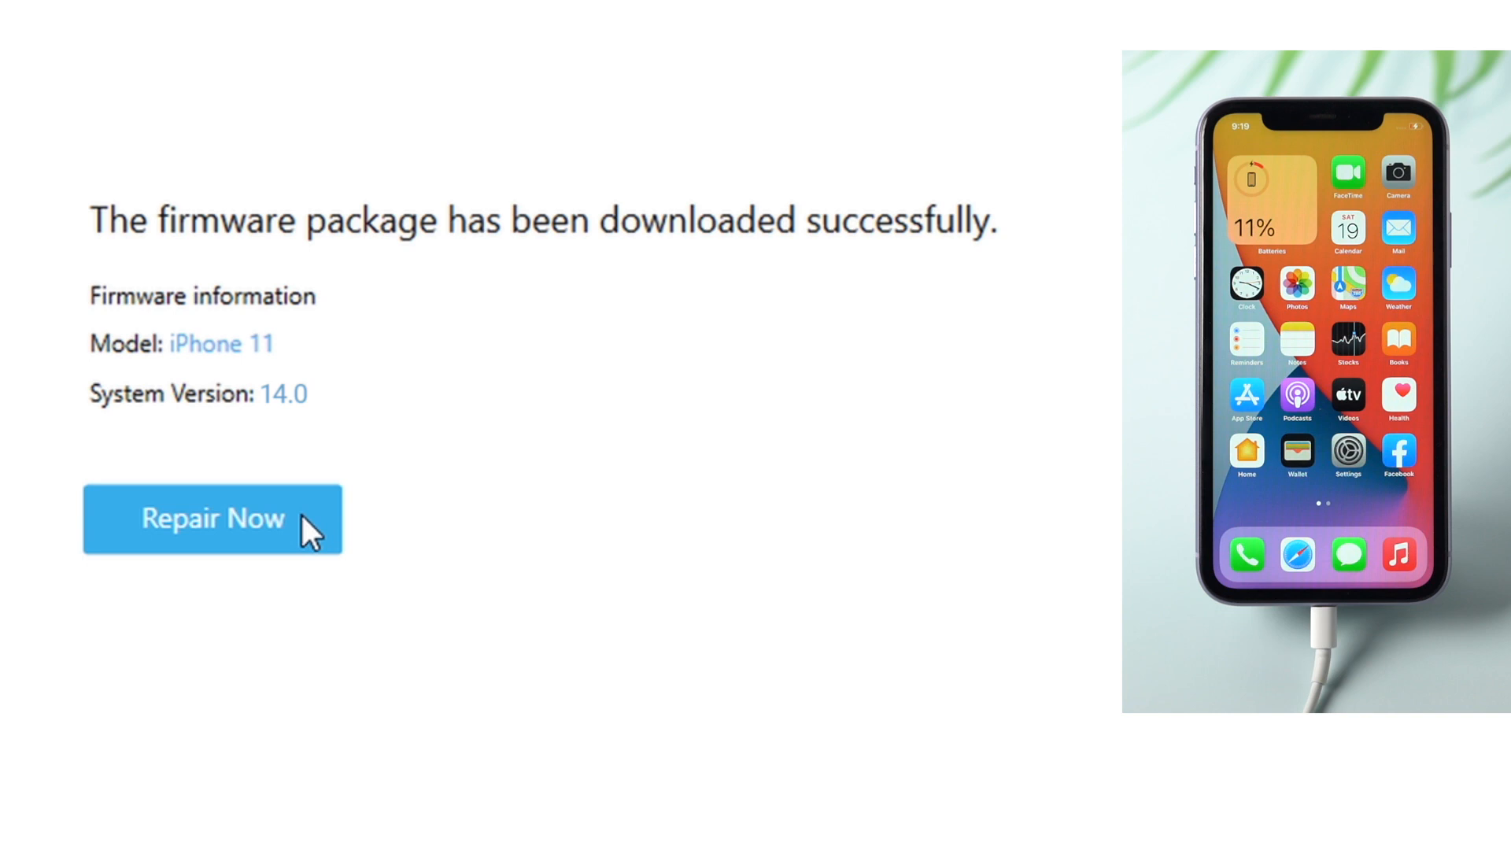
{"action": "left_click", "coordinate": [212, 517]}
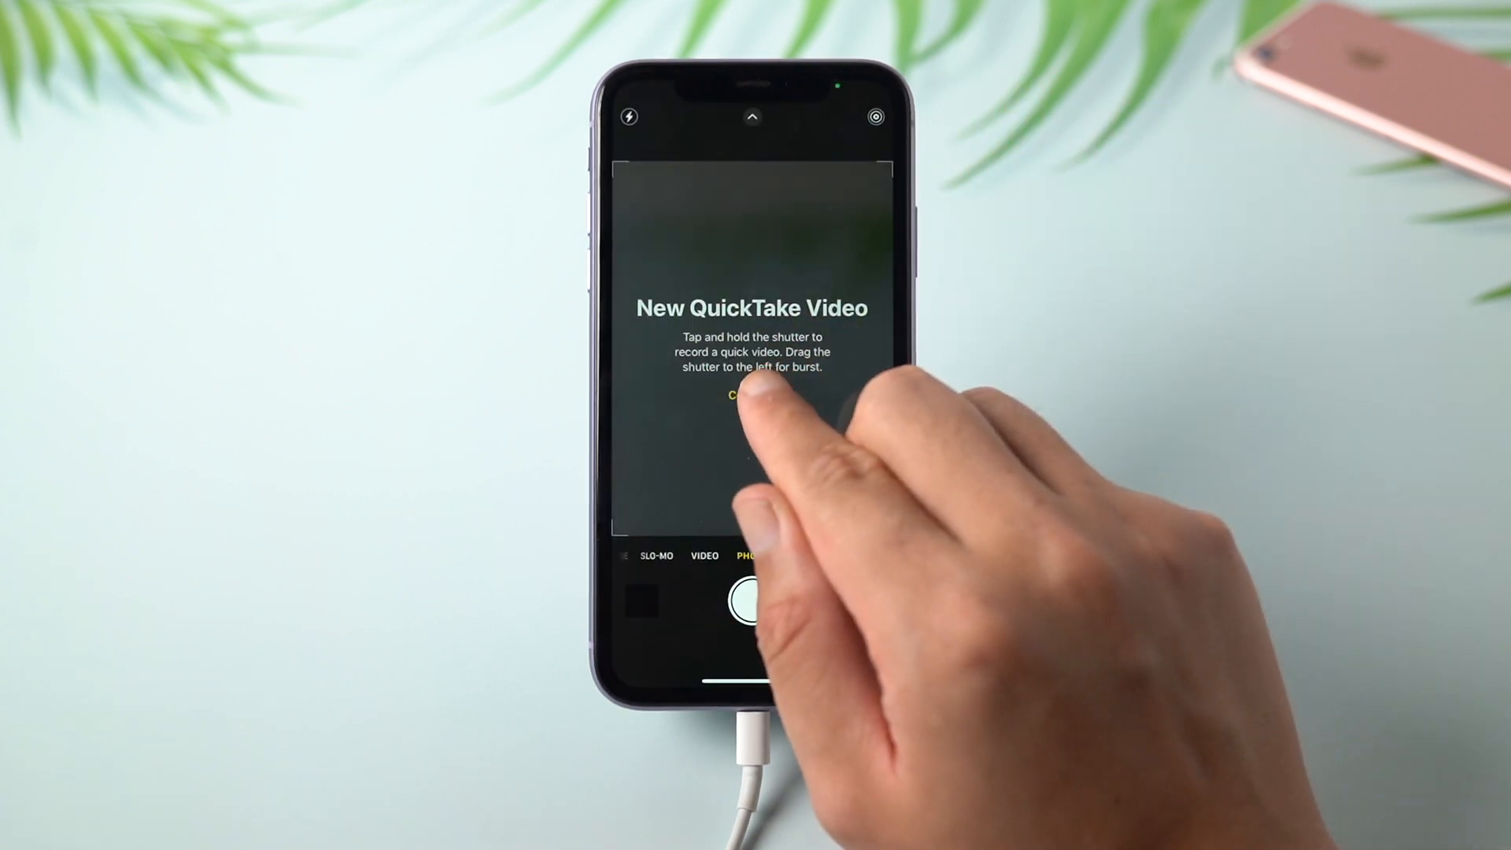
- Dismiss the QuickTake notice, switch to VIDEO mode and set the lens to 0.5x
{"action": "left_click", "coordinate": [749, 396]}
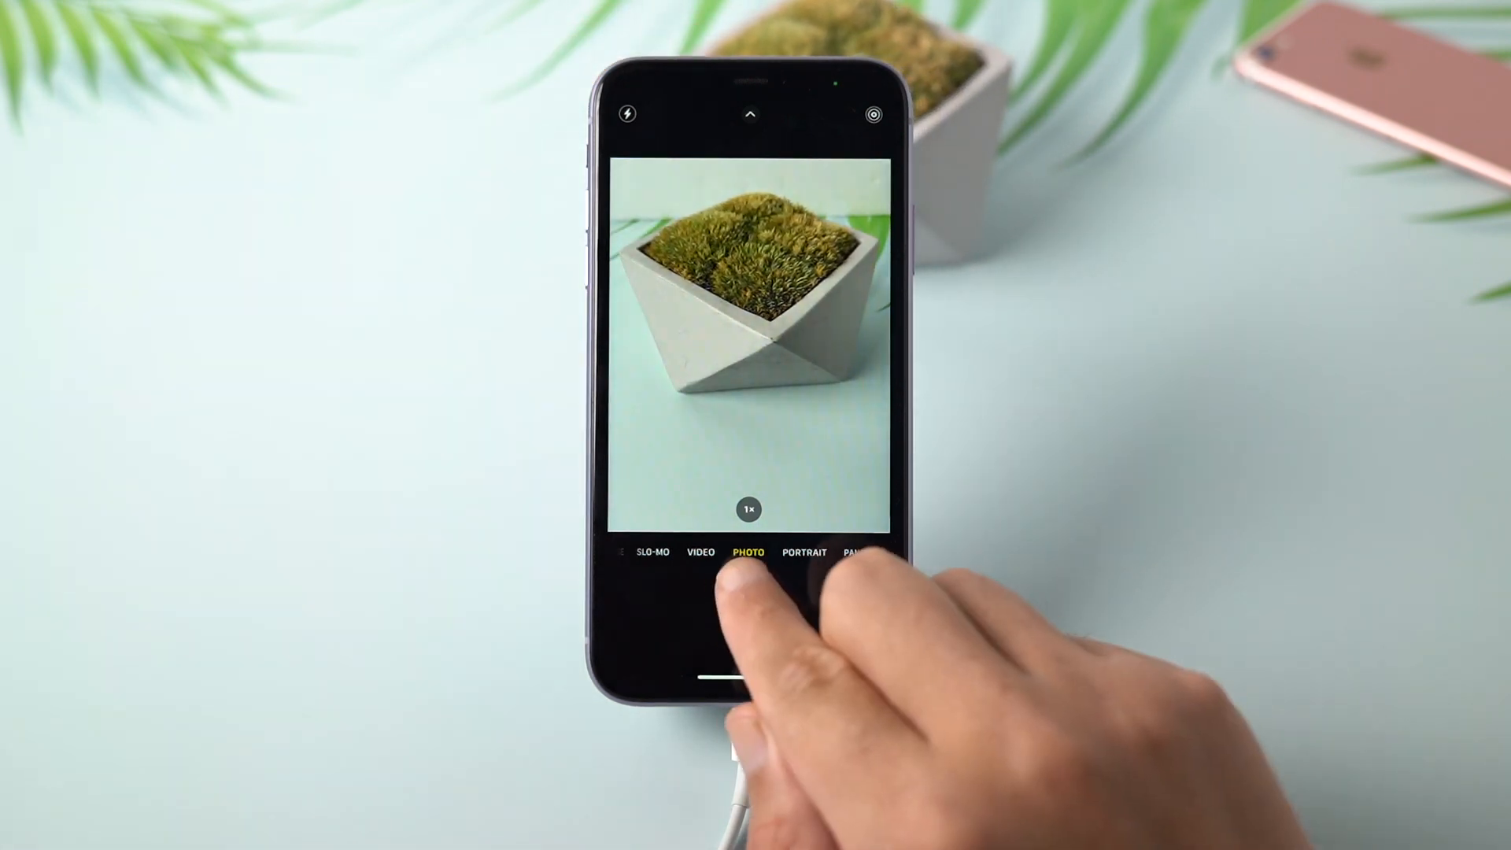
{"action": "left_click", "coordinate": [750, 593]}
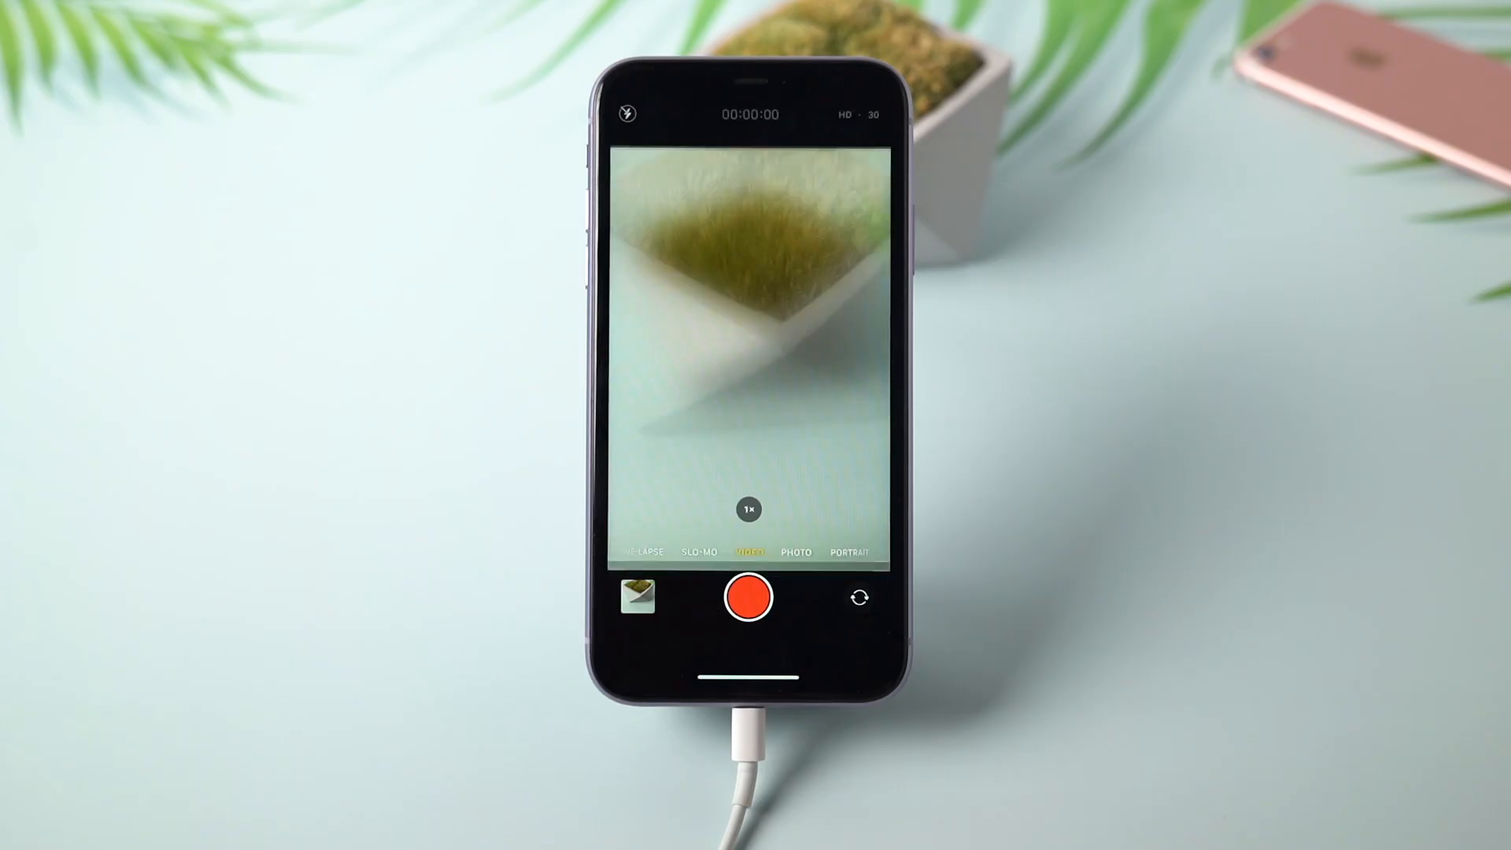
{"action": "left_click", "coordinate": [749, 508]}
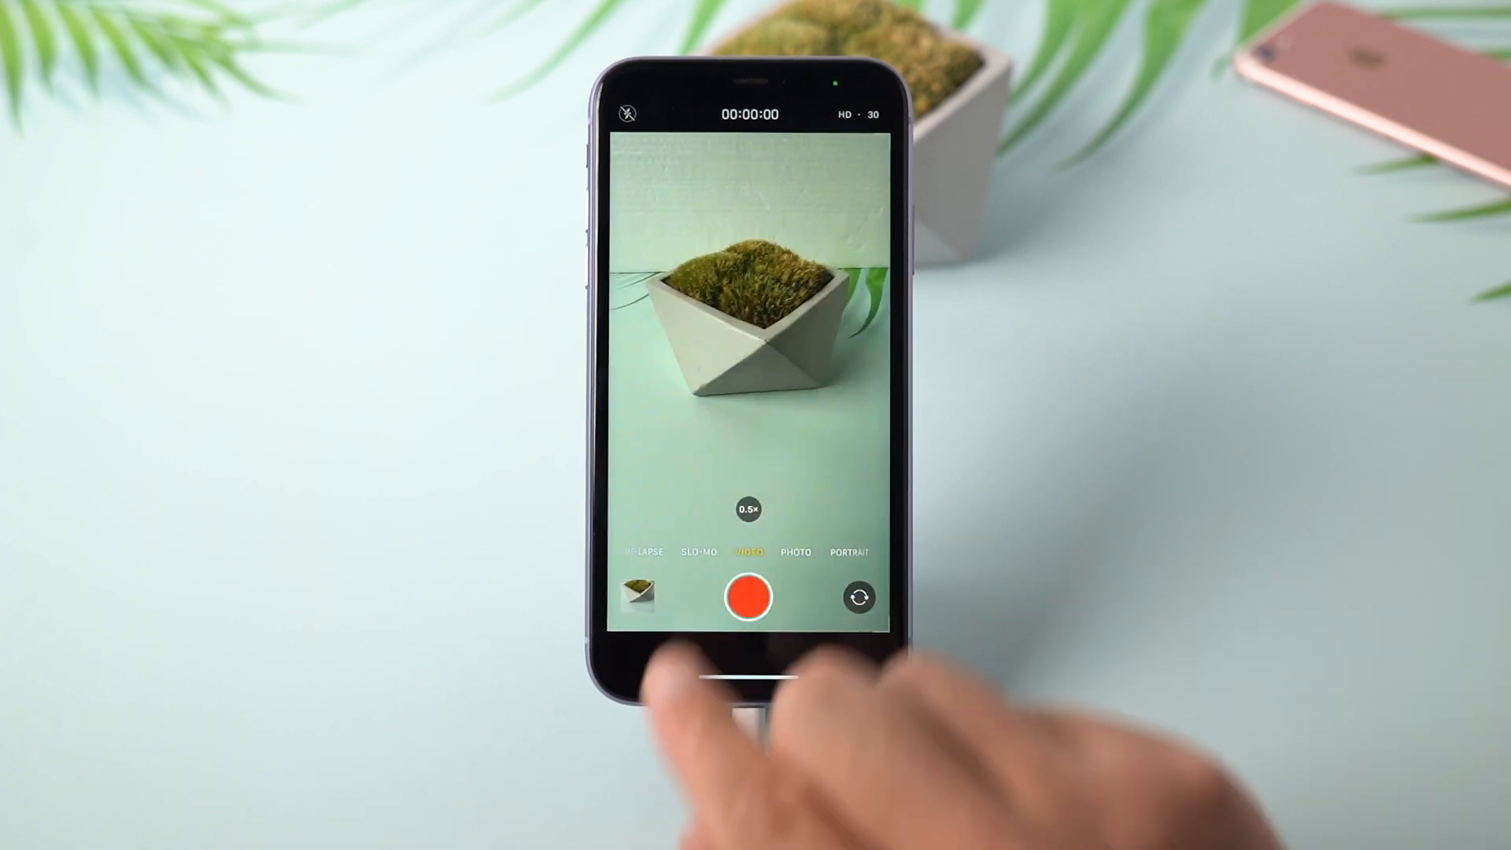